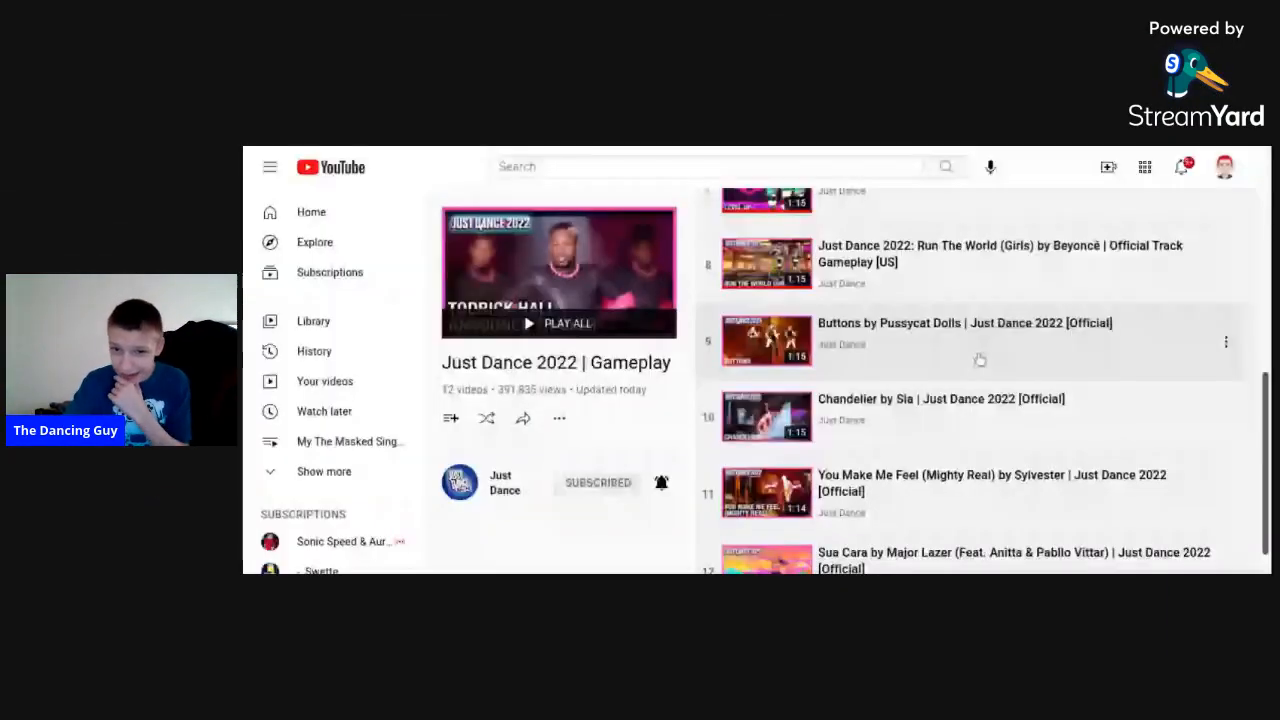
- Play 'Buttons by Pussycat Dolls | Just Dance 2022' from the playlist page
{"action": "left_click", "coordinate": [768, 340]}
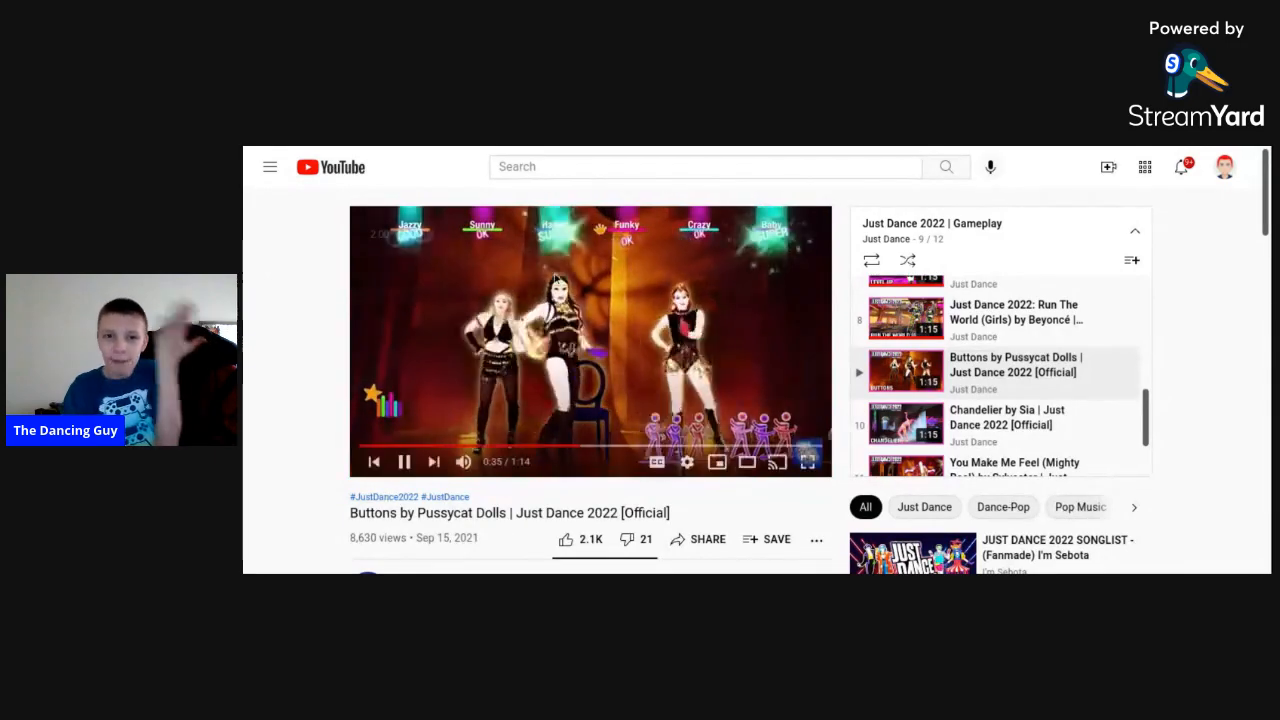
- Pause Buttons for a moment, resume it and let autoplay reach Chandelier by Sia
{"action": "left_click", "coordinate": [404, 460]}
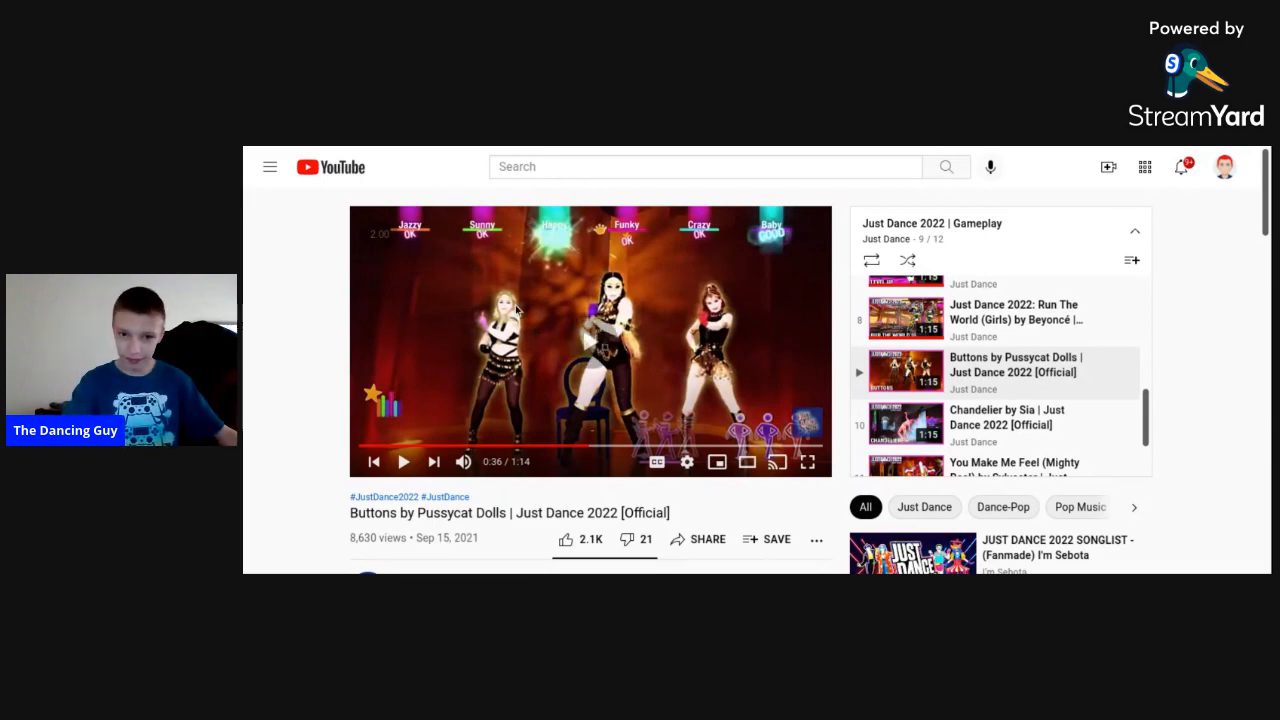
{"action": "left_click", "coordinate": [404, 460]}
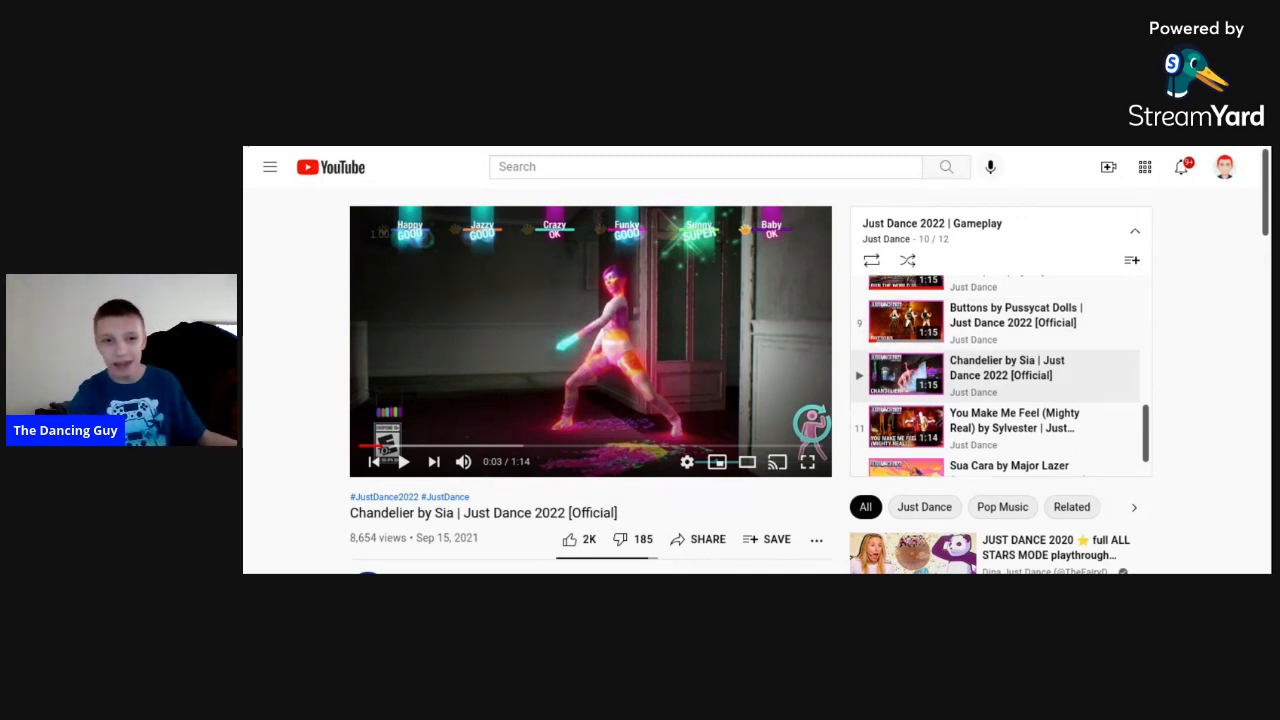
{"action": "mouse_move", "coordinate": [1044, 362]}
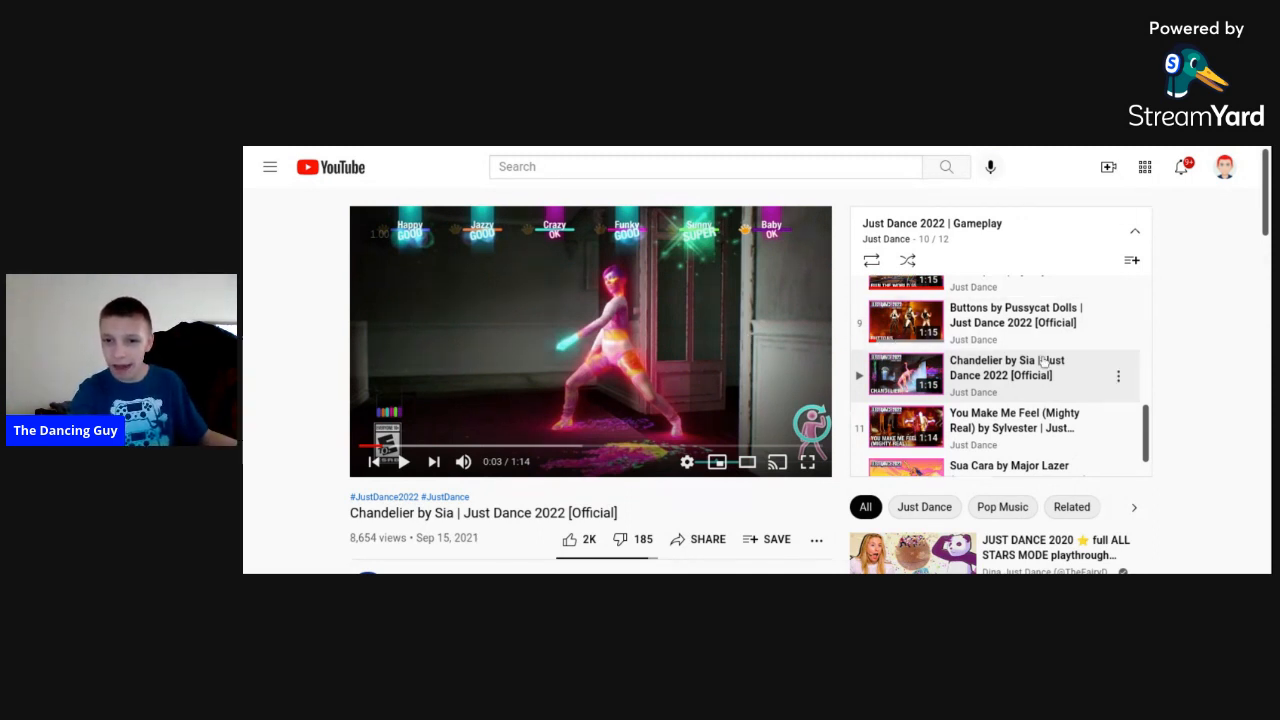
{"action": "scroll", "scroll_direction": "up", "scroll_amount": 3}
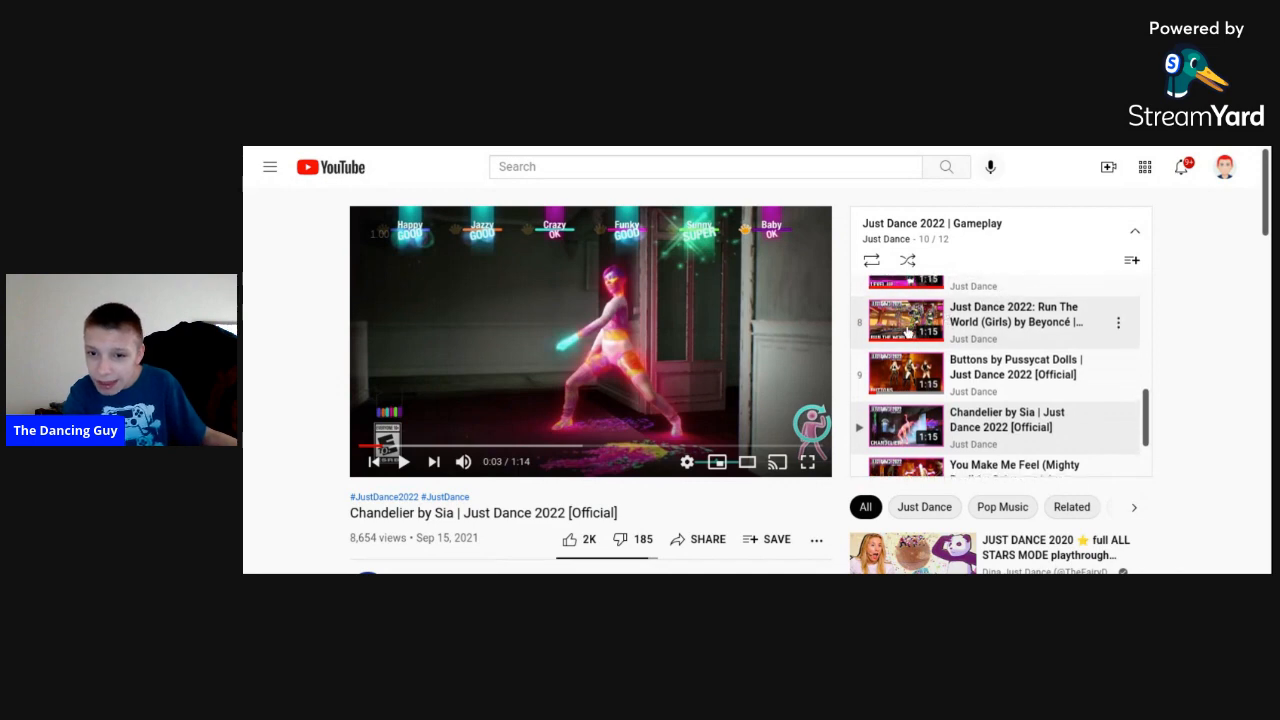
{"action": "scroll", "scroll_direction": "up", "scroll_amount": 3}
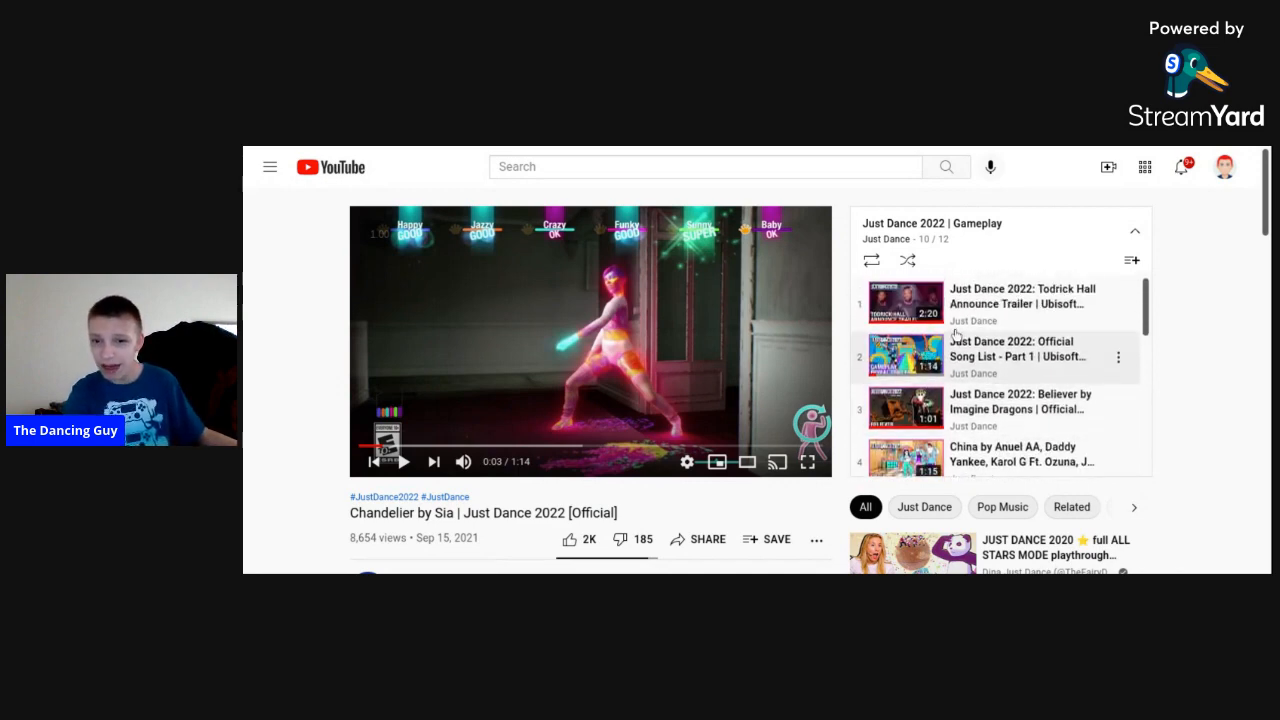
{"action": "scroll", "scroll_direction": "down", "scroll_amount": 3}
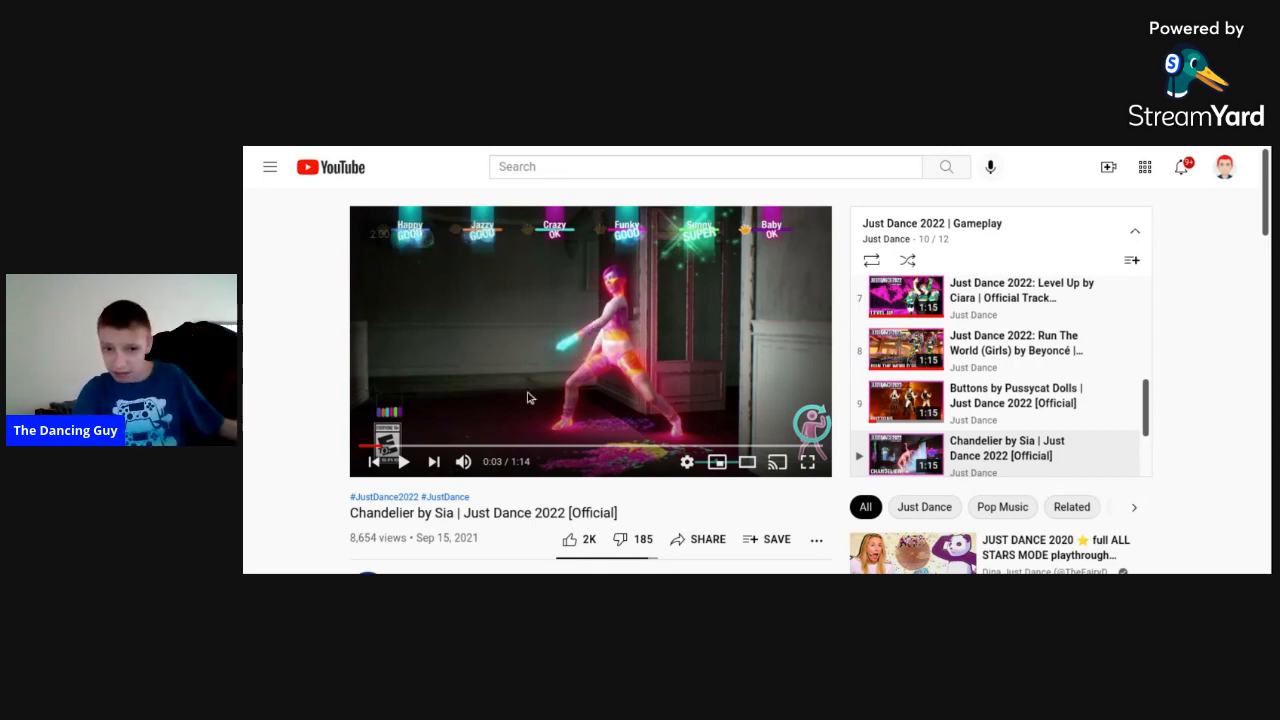
{"action": "mouse_move", "coordinate": [244, 390]}
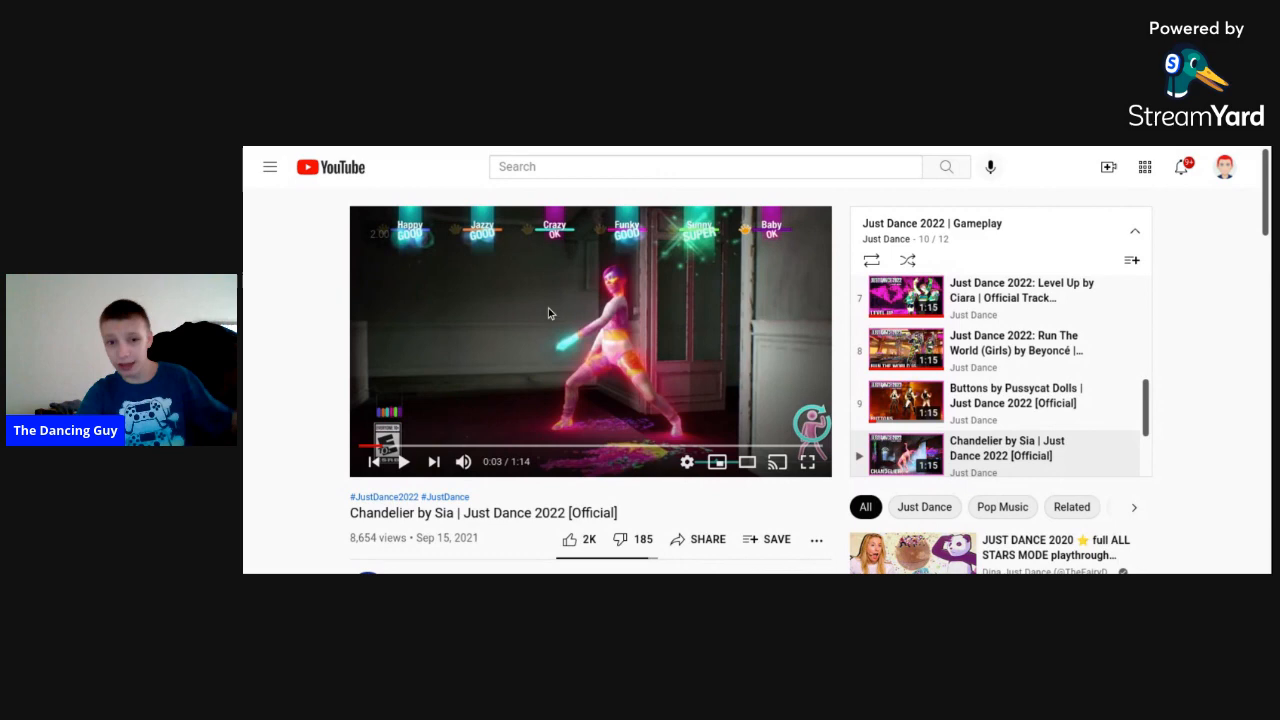
- Resume Chandelier so autoplay advances to You Make Me Feel (Mighty Real) by Sylvester
{"action": "left_click", "coordinate": [404, 460]}
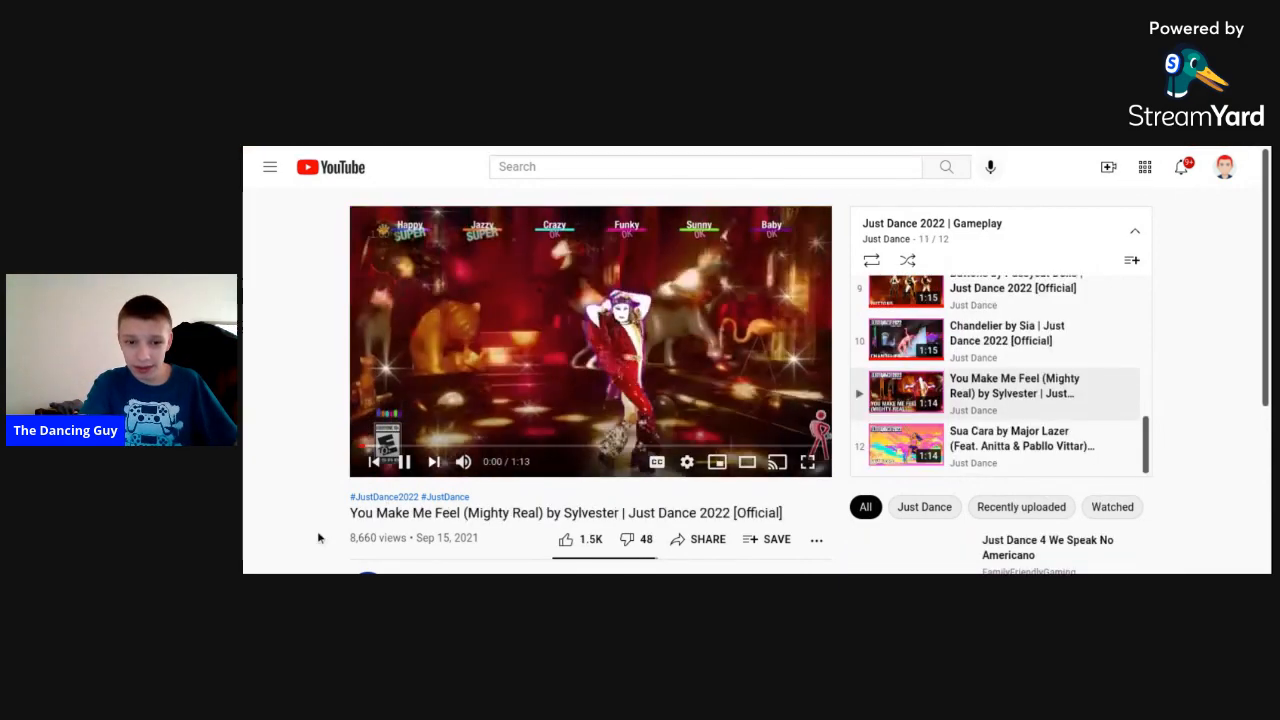
- Pause You Make Me Feel, restart it from 0:00 and play until Sua Cara by Major Lazer begins
{"action": "left_click", "coordinate": [406, 460]}
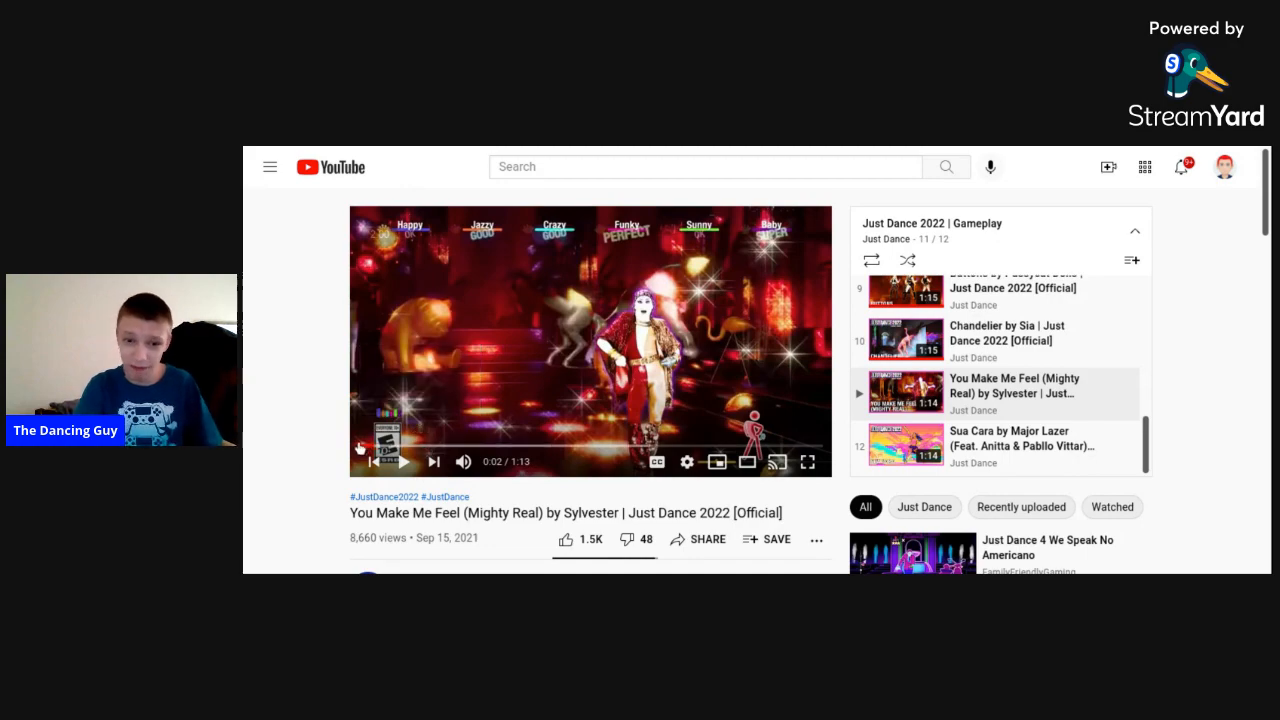
{"action": "left_click", "coordinate": [388, 460]}
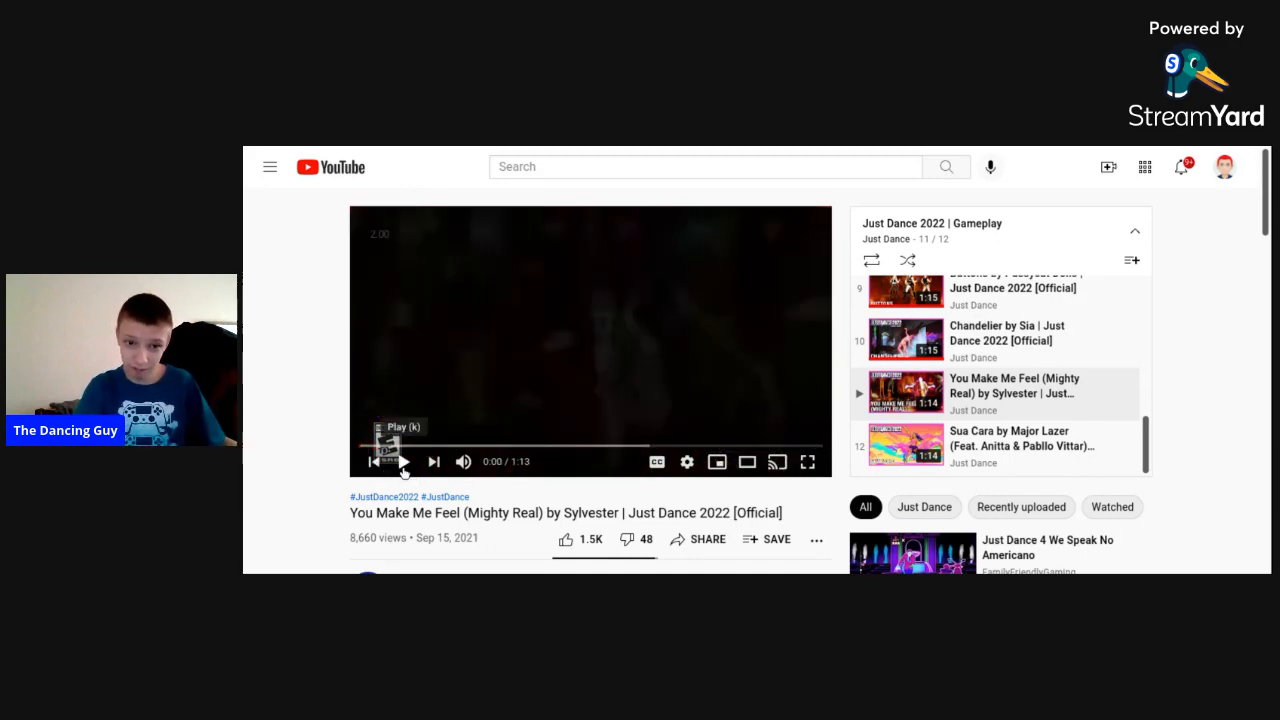
{"action": "left_click", "coordinate": [404, 460]}
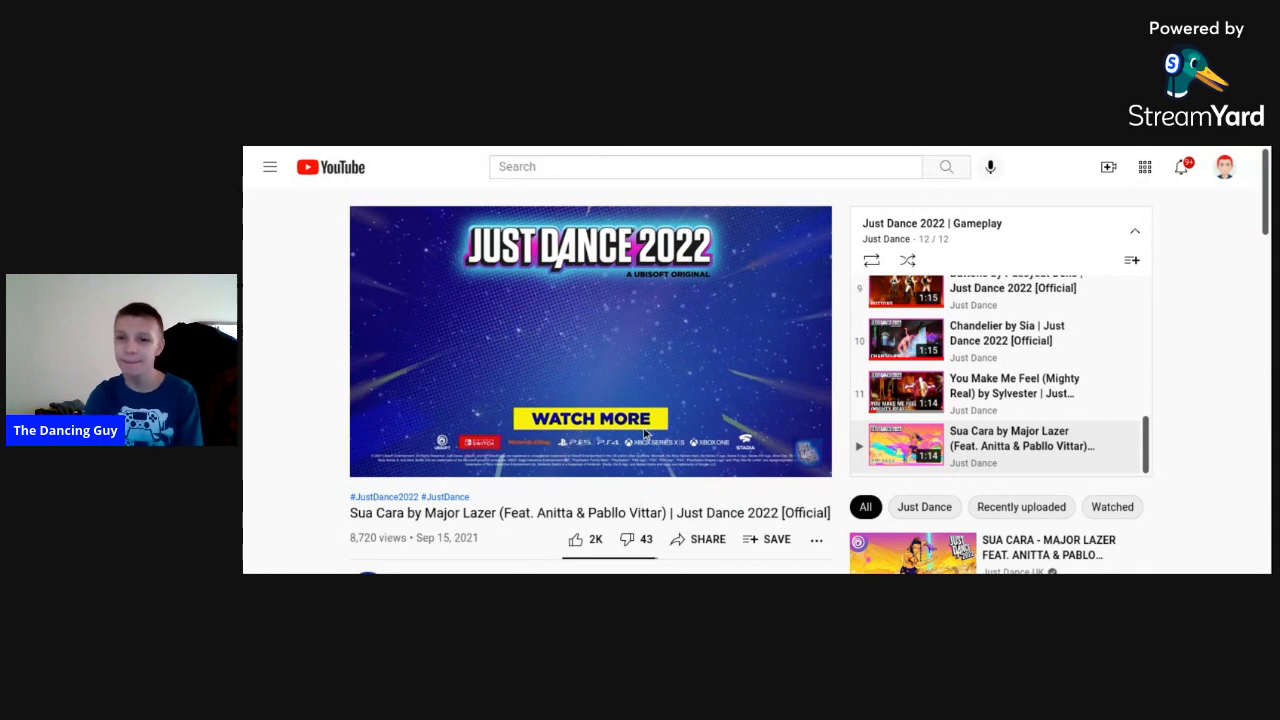
- Scroll down the Sua Cara watch page through its viewers' comments about the song
{"action": "scroll", "scroll_direction": "down", "scroll_amount": 3}
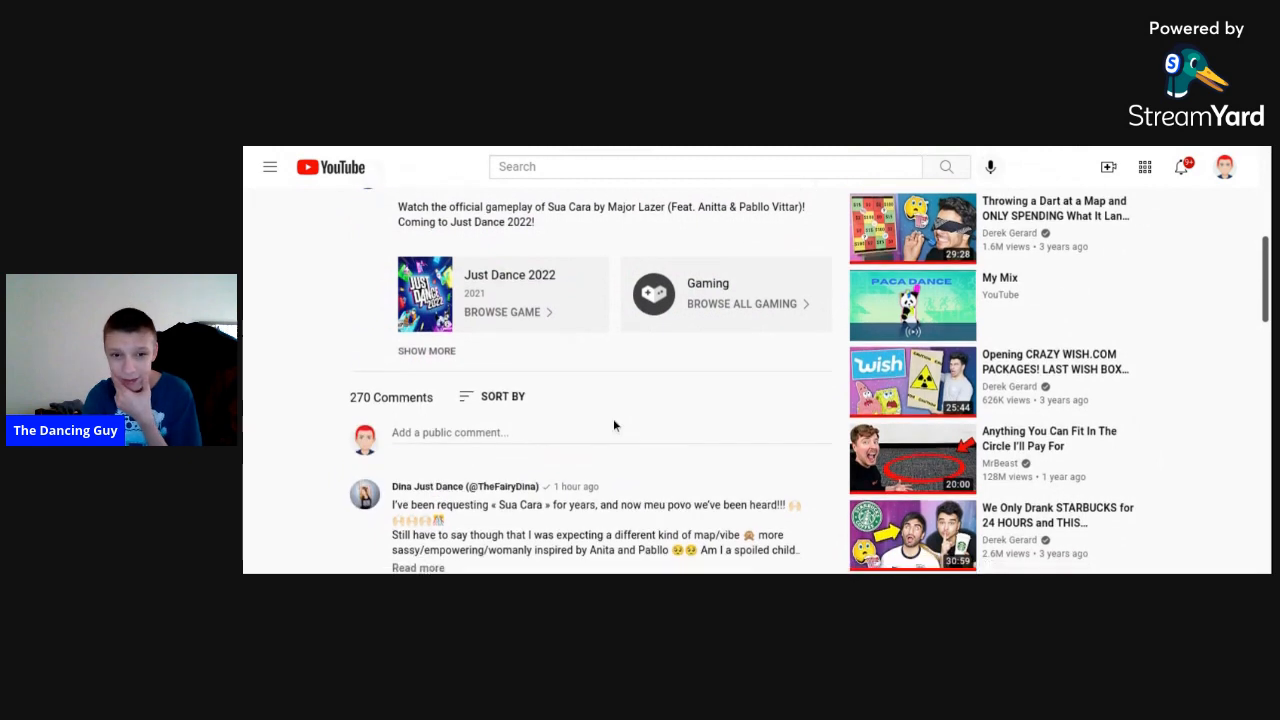
{"action": "scroll", "scroll_direction": "down", "scroll_amount": 3}
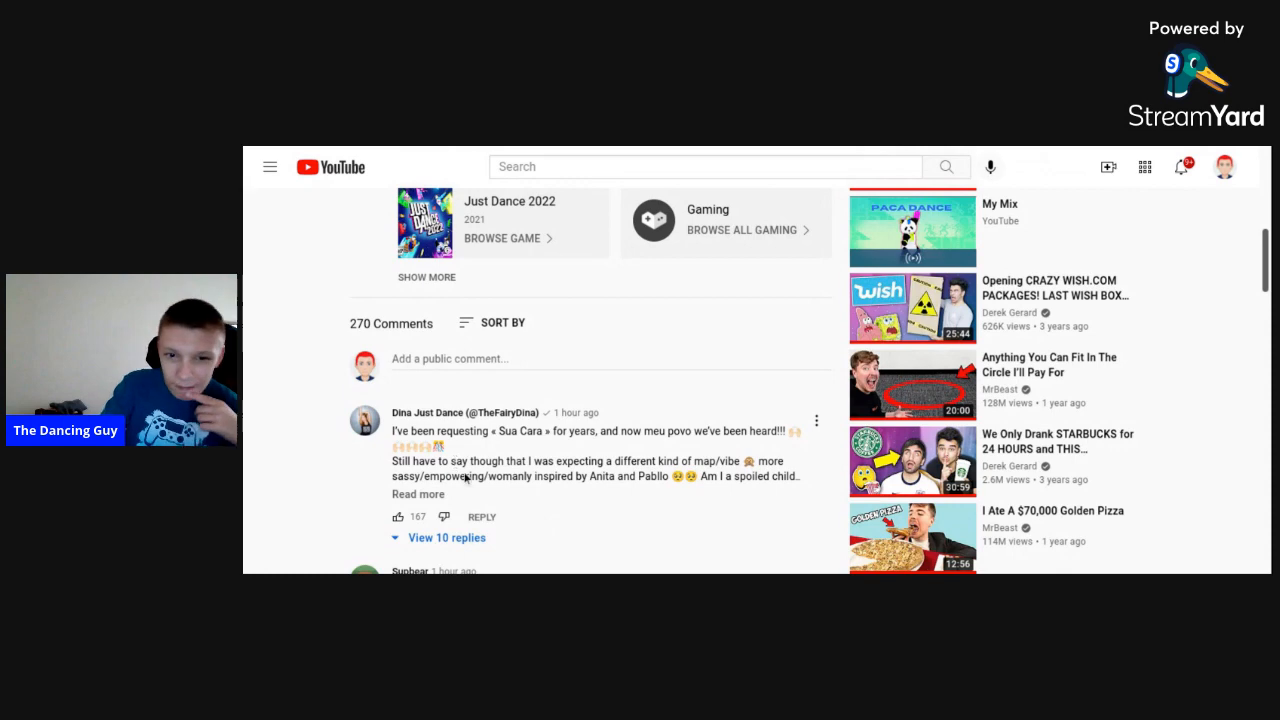
{"action": "scroll", "scroll_direction": "down", "scroll_amount": 3}
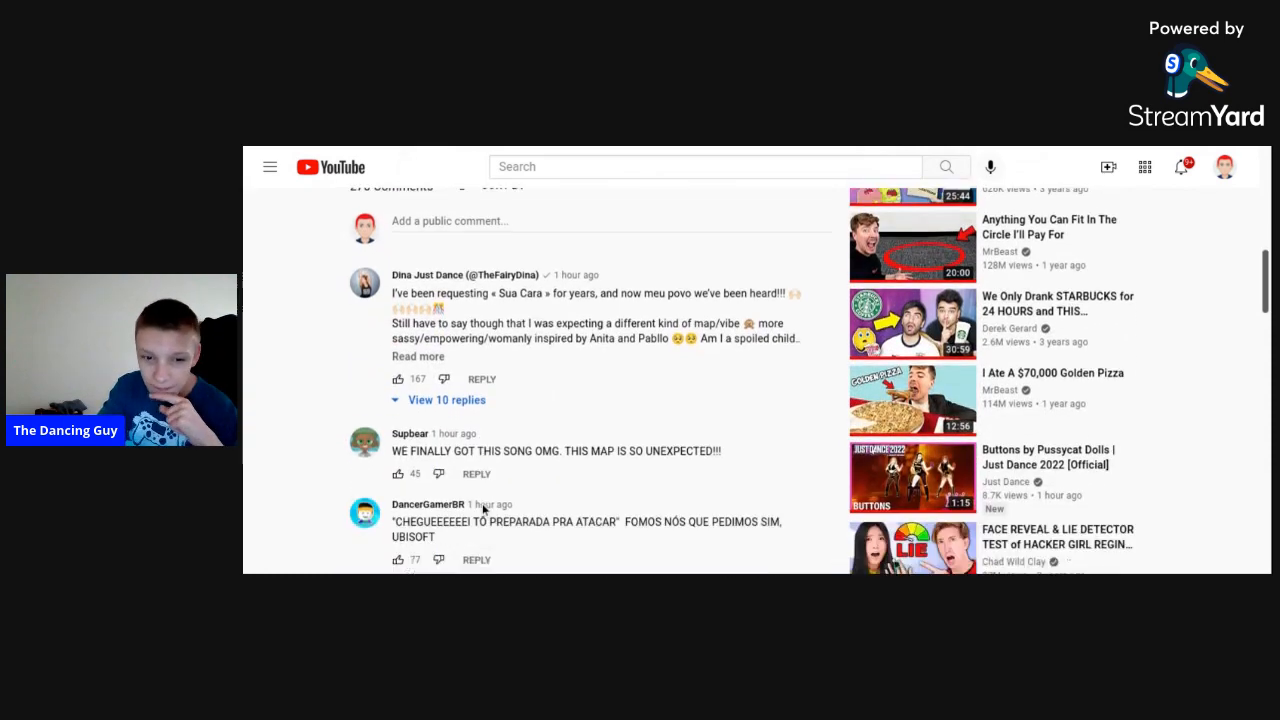
{"action": "scroll", "scroll_direction": "down", "scroll_amount": 3}
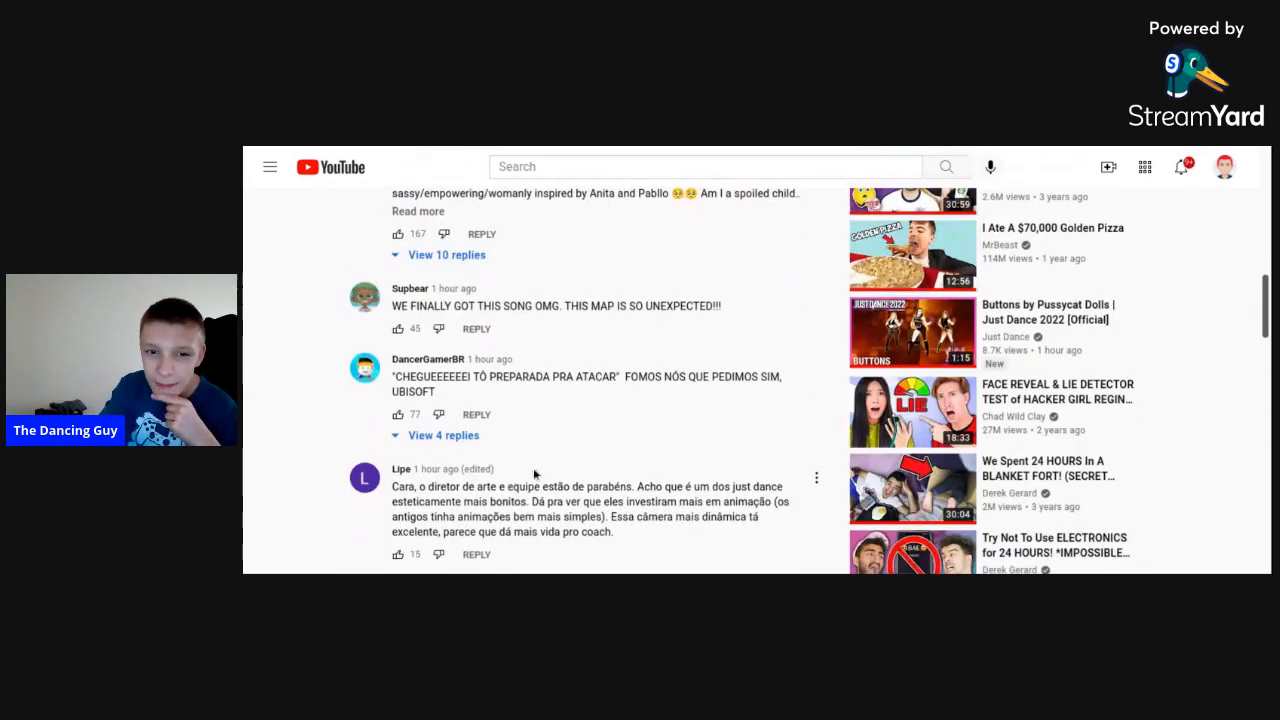
{"action": "scroll", "scroll_direction": "down", "scroll_amount": 3}
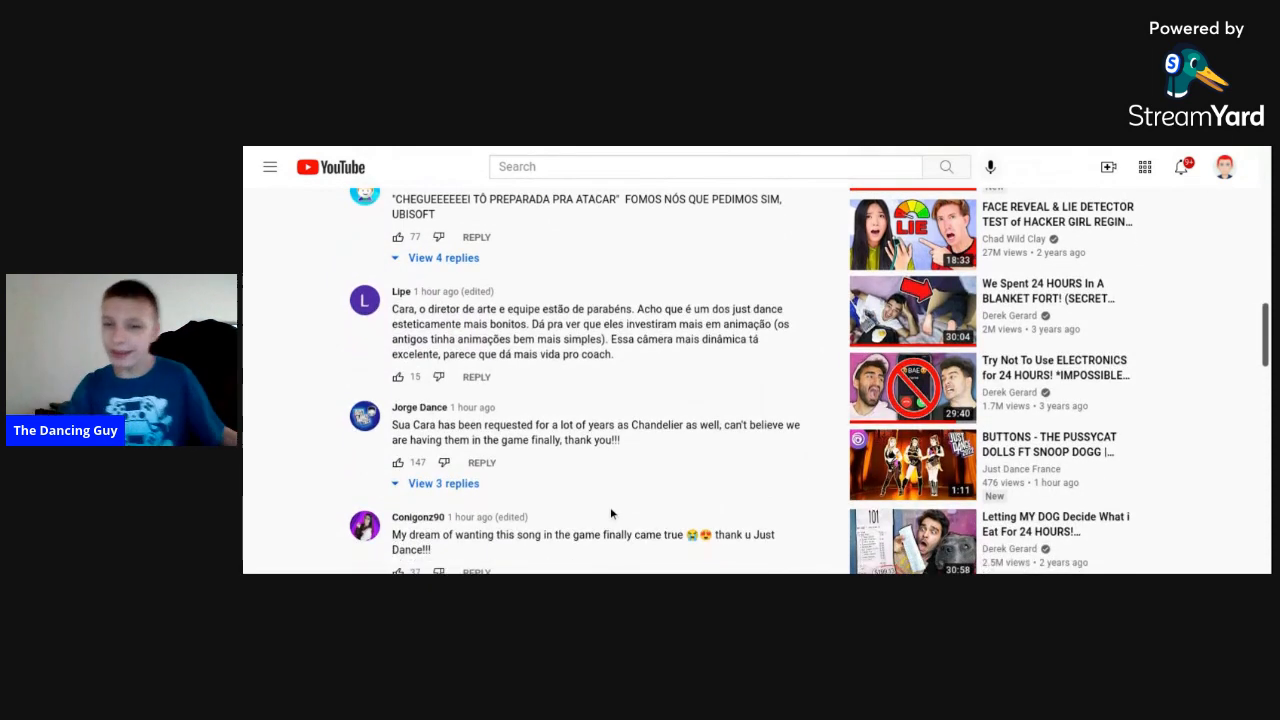
{"action": "scroll", "scroll_direction": "down", "scroll_amount": 3}
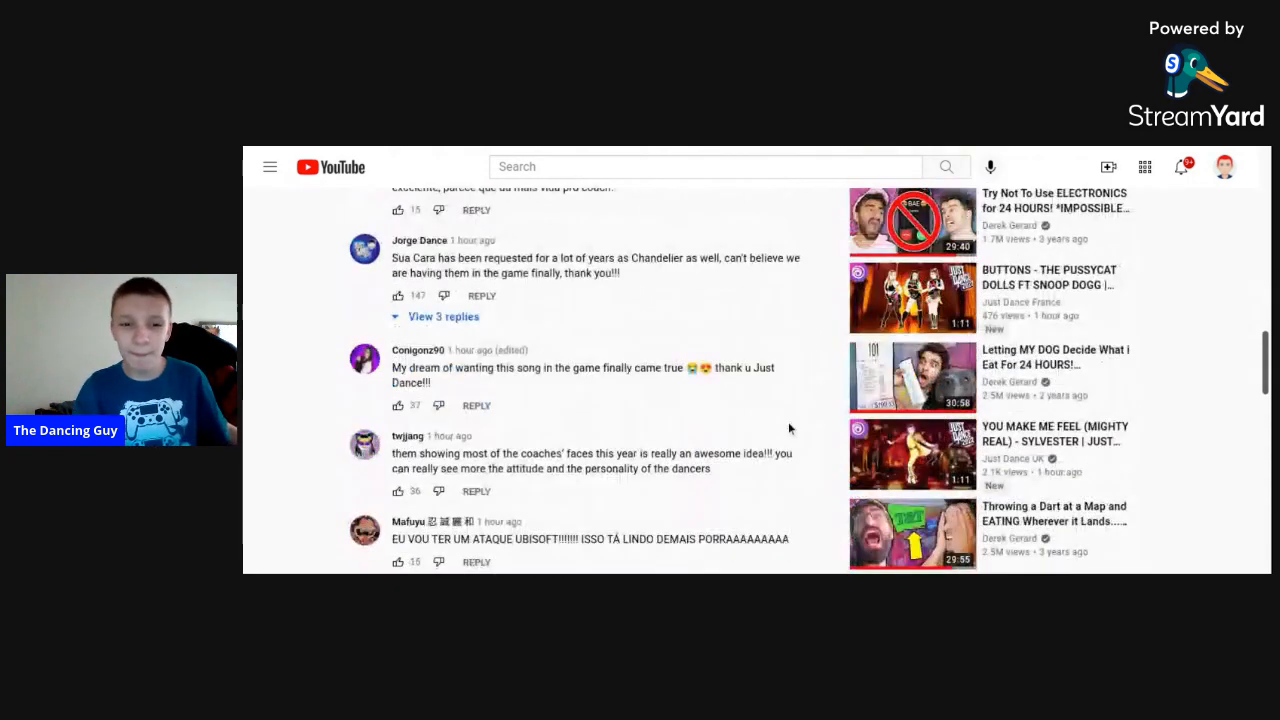
{"action": "scroll", "scroll_direction": "down", "scroll_amount": 3}
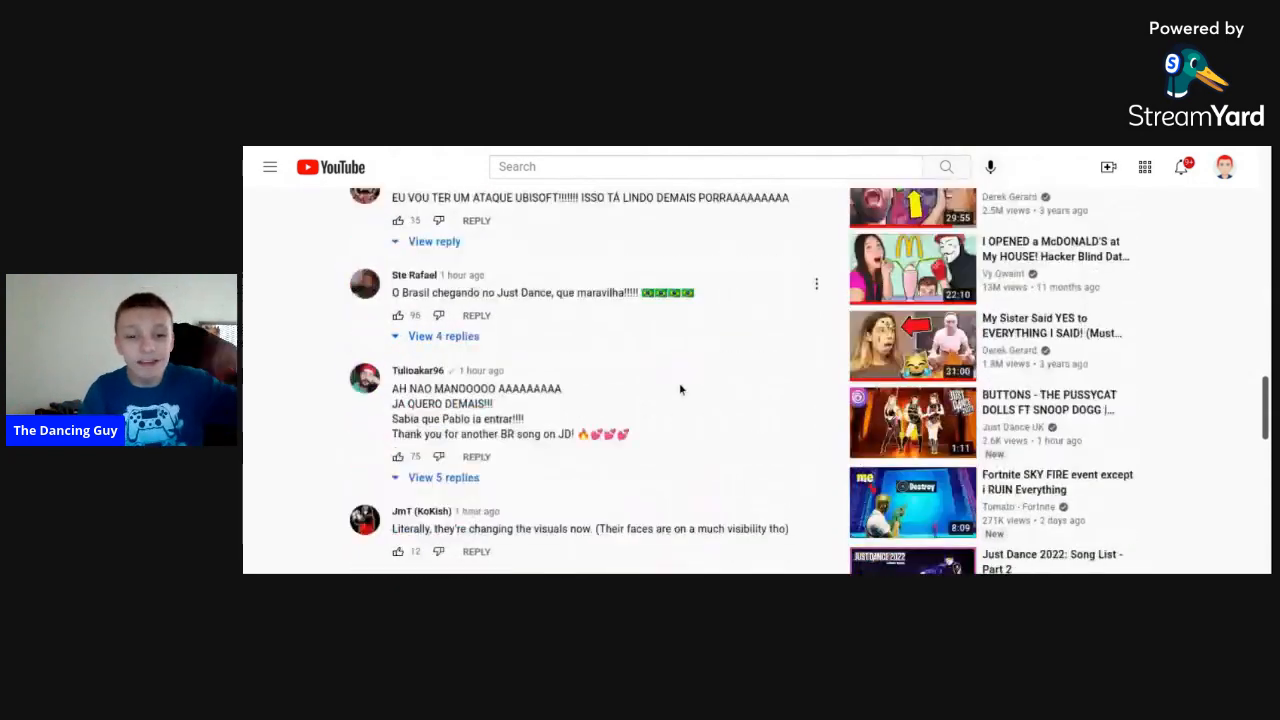
{"action": "scroll", "scroll_direction": "down", "scroll_amount": 3}
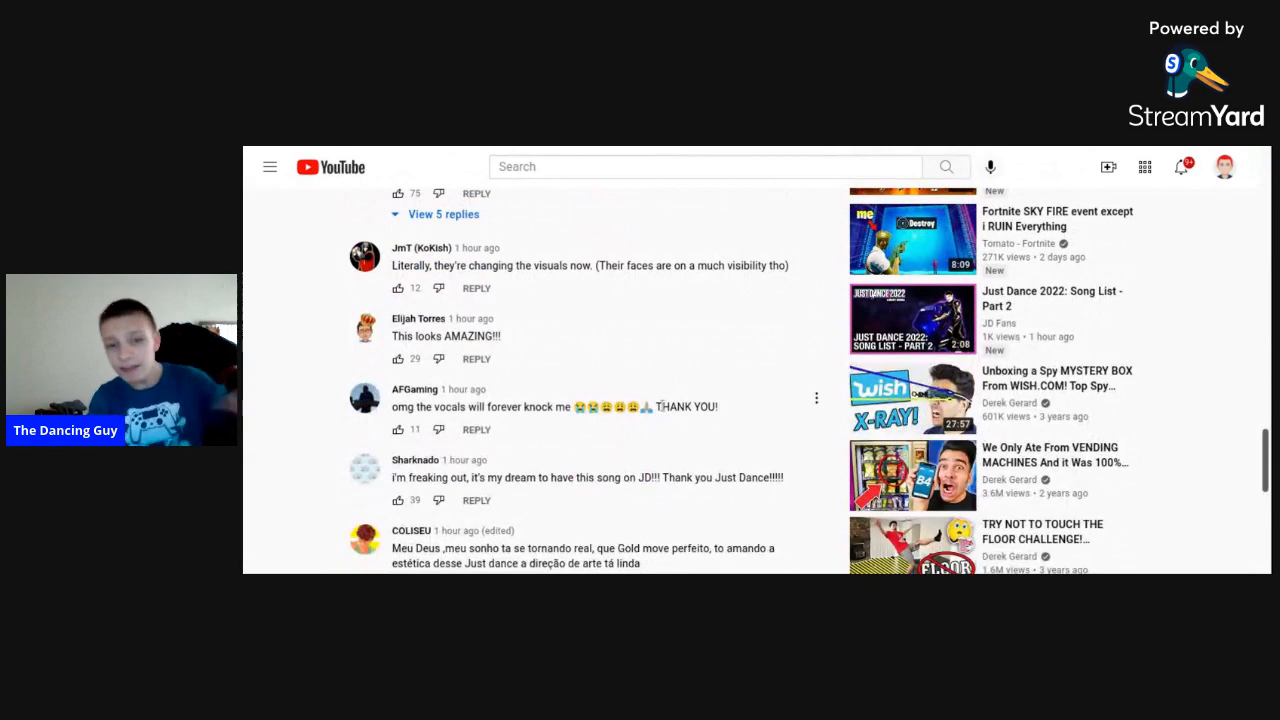
{"action": "scroll", "scroll_direction": "down", "scroll_amount": 3}
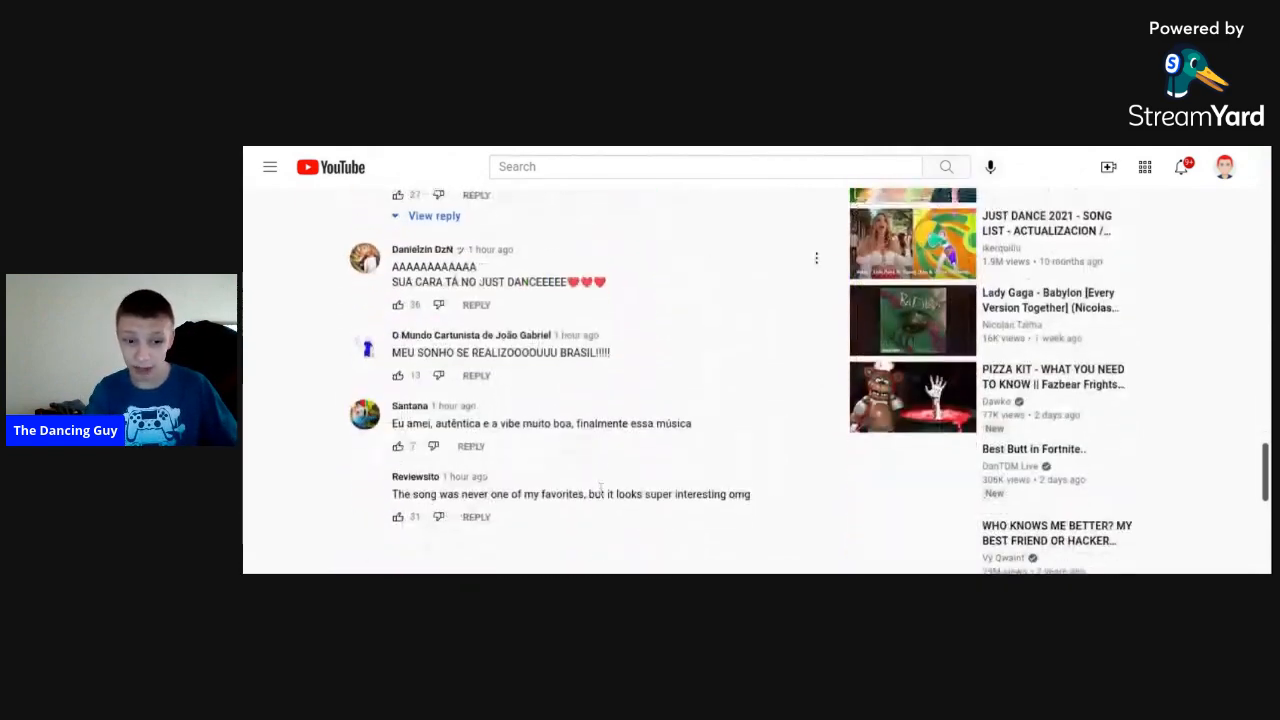
{"action": "scroll", "scroll_direction": "down", "scroll_amount": 3}
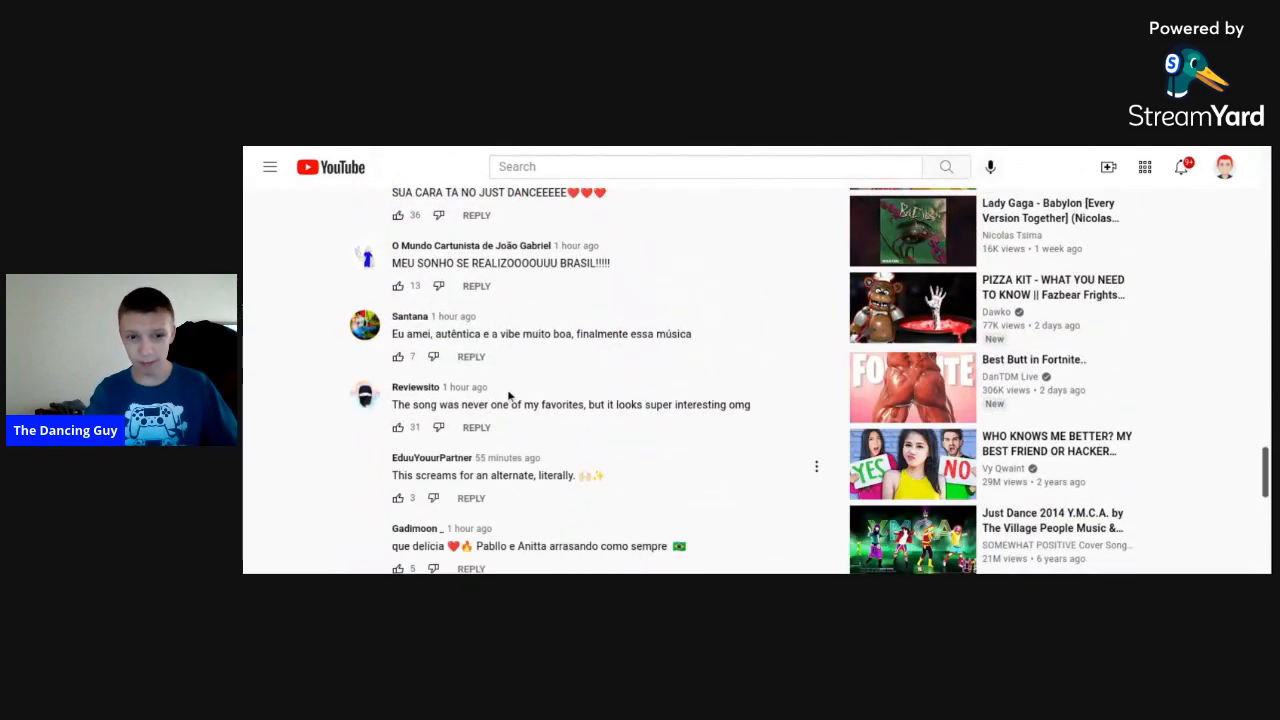
{"action": "scroll", "scroll_direction": "down", "scroll_amount": 3}
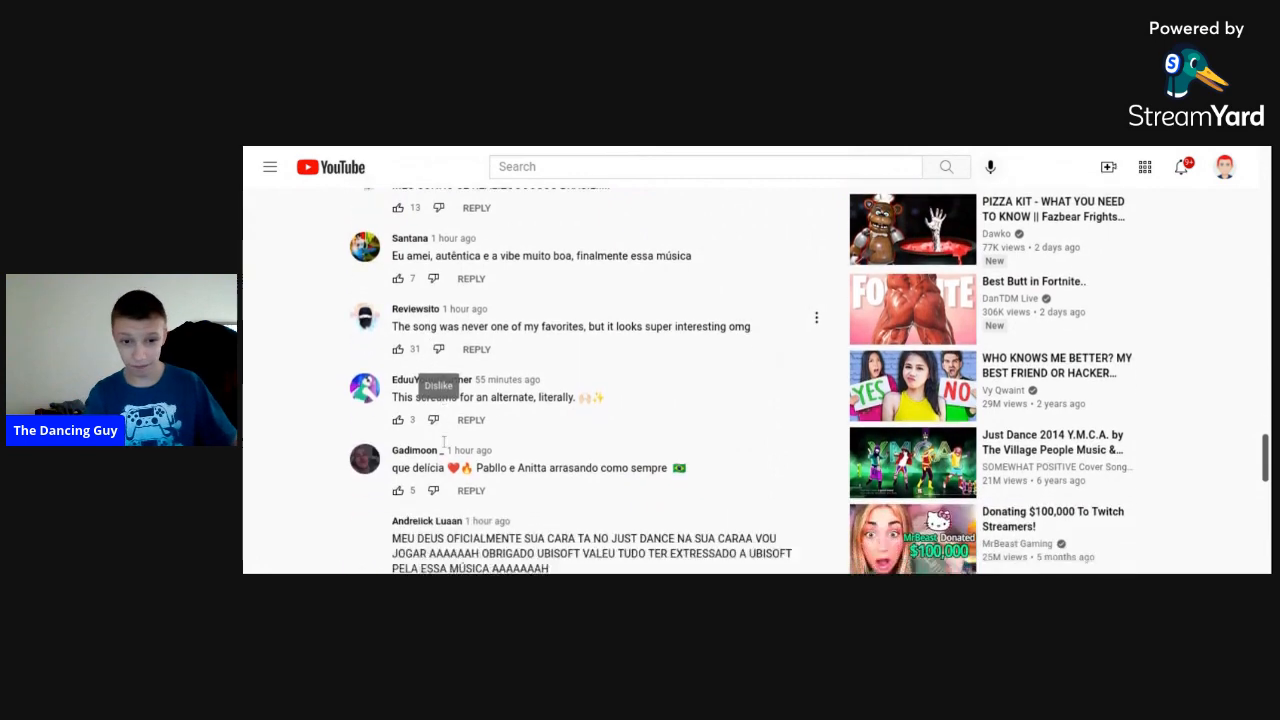
{"action": "scroll", "scroll_direction": "down", "scroll_amount": 3}
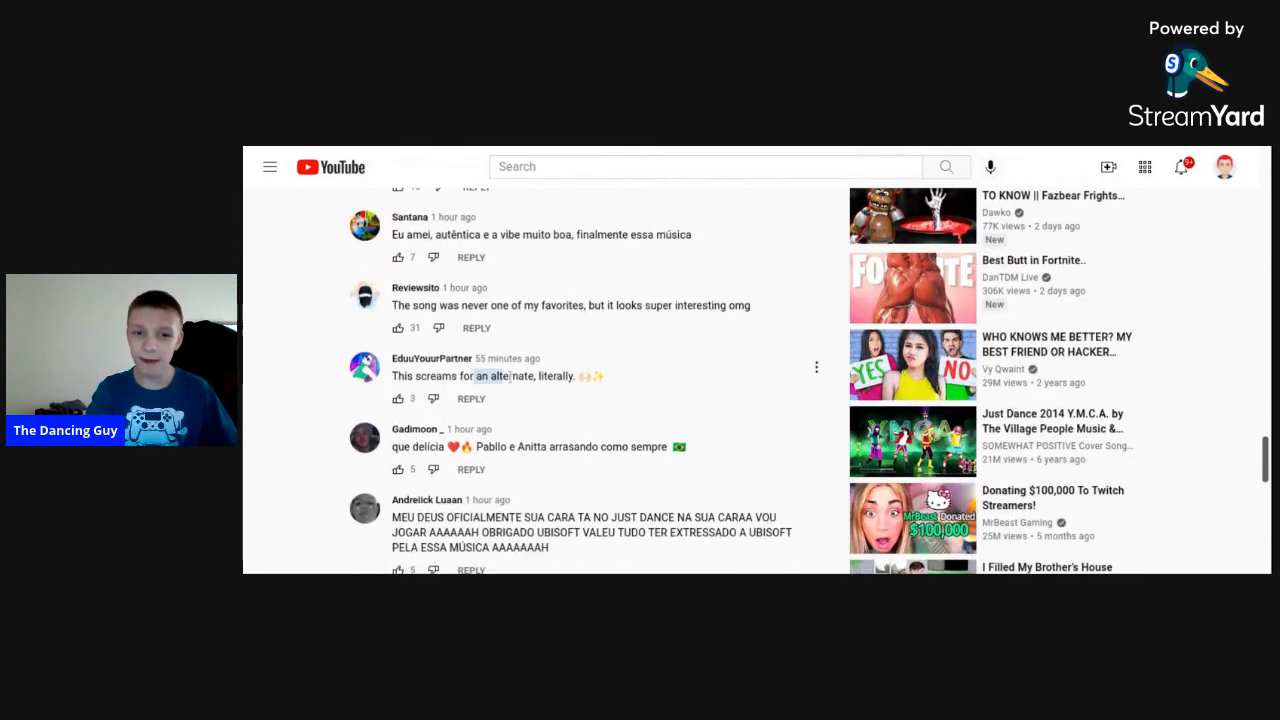
{"action": "scroll", "scroll_direction": "down", "scroll_amount": 3}
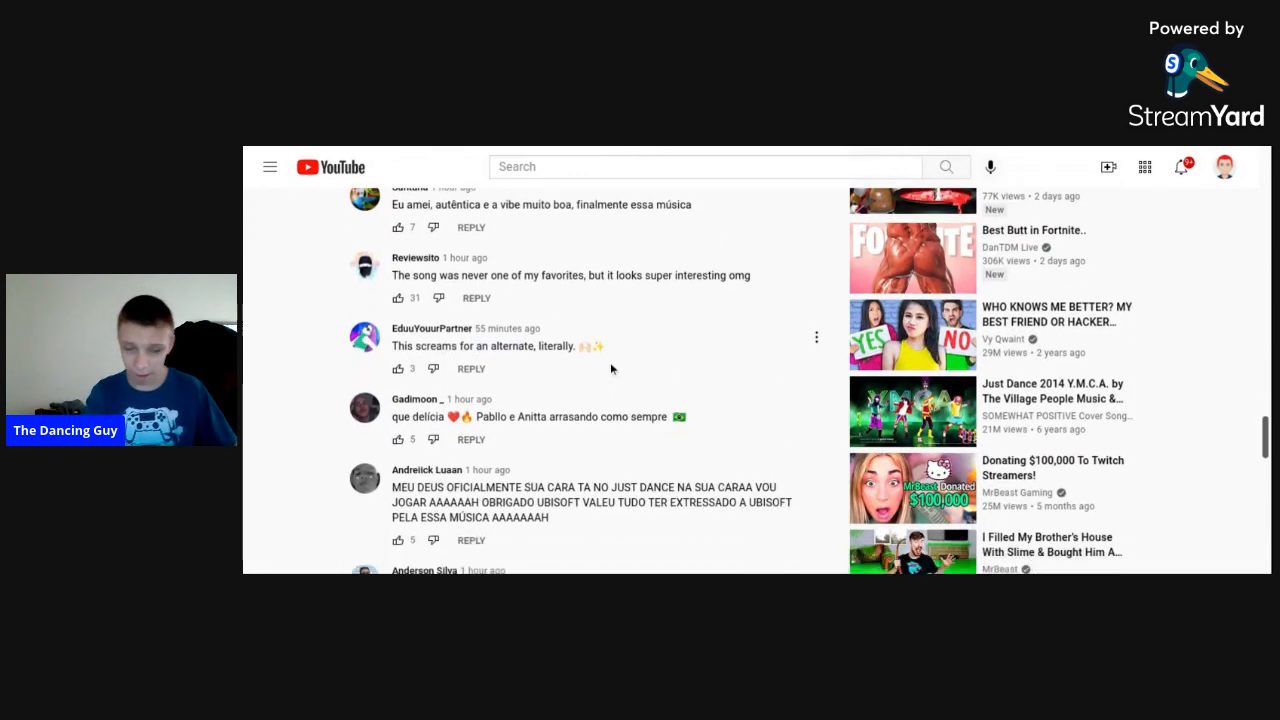
{"action": "scroll", "scroll_direction": "down", "scroll_amount": 3}
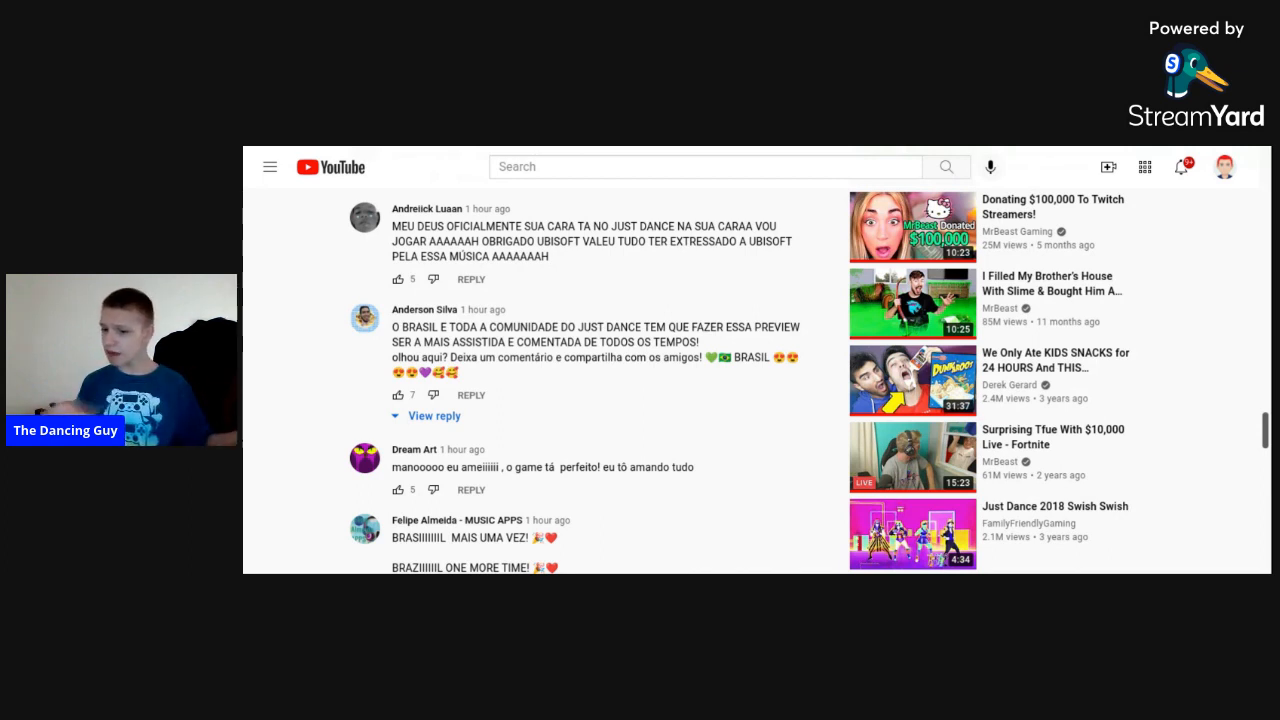
{"action": "scroll", "scroll_direction": "down", "scroll_amount": 3}
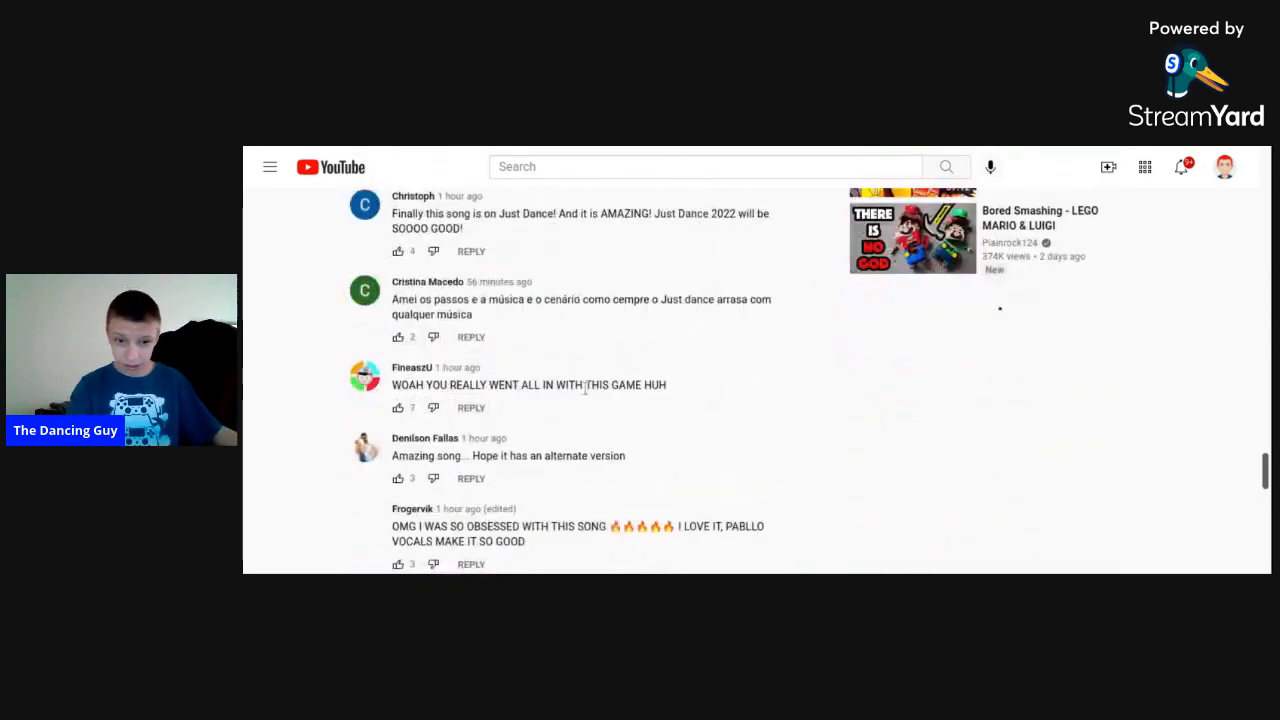
{"action": "scroll", "scroll_direction": "up", "scroll_amount": 3}
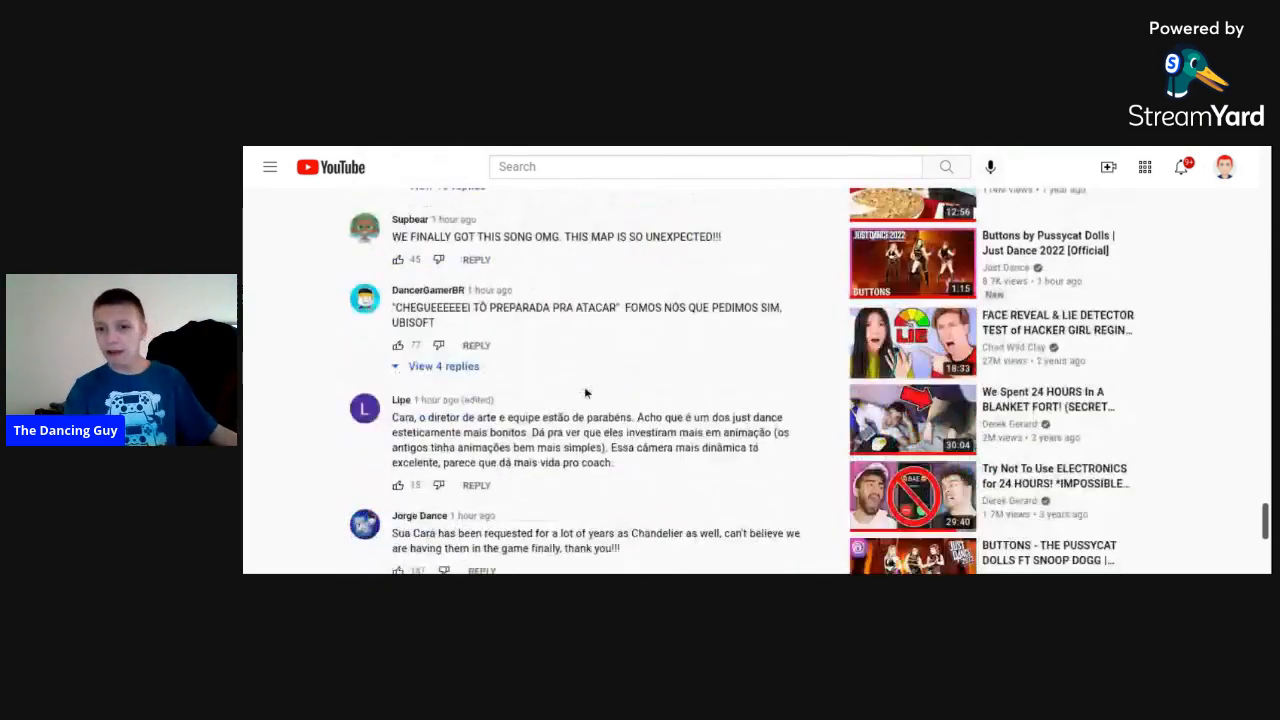